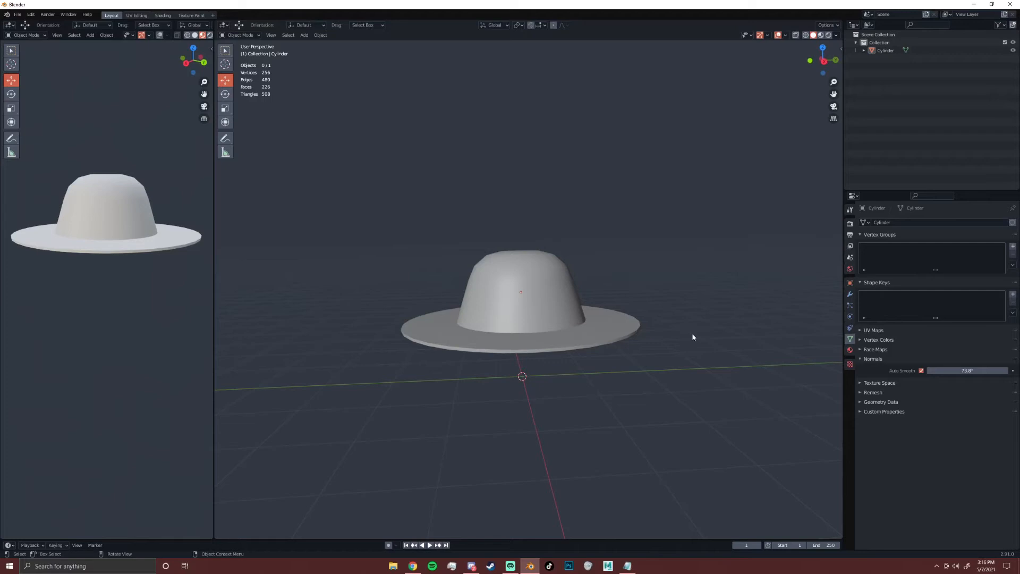
{"action": "mouse_move", "coordinate": [686, 368]}
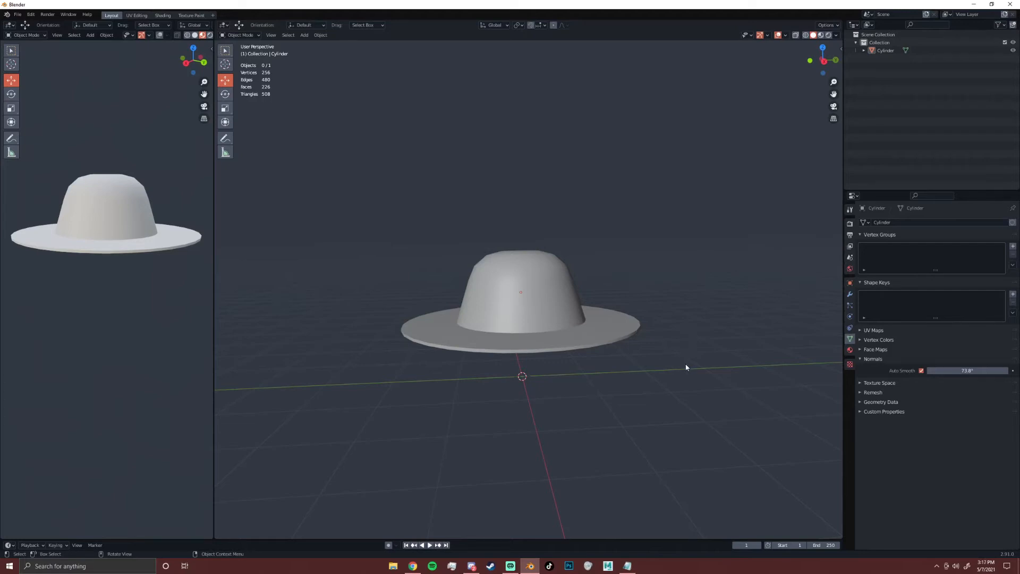
{"action": "mouse_move", "coordinate": [630, 381]}
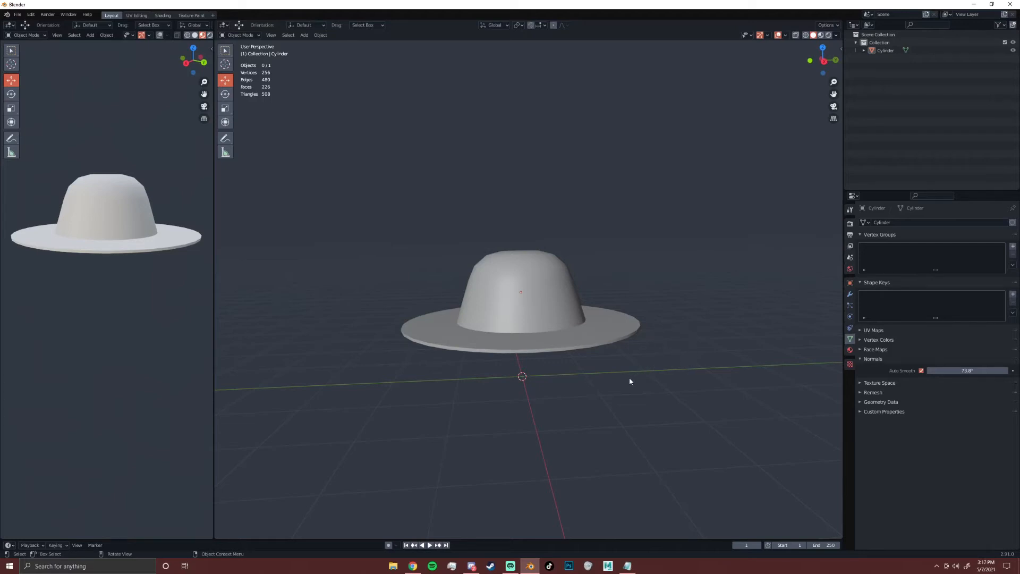
{"action": "mouse_move", "coordinate": [608, 394]}
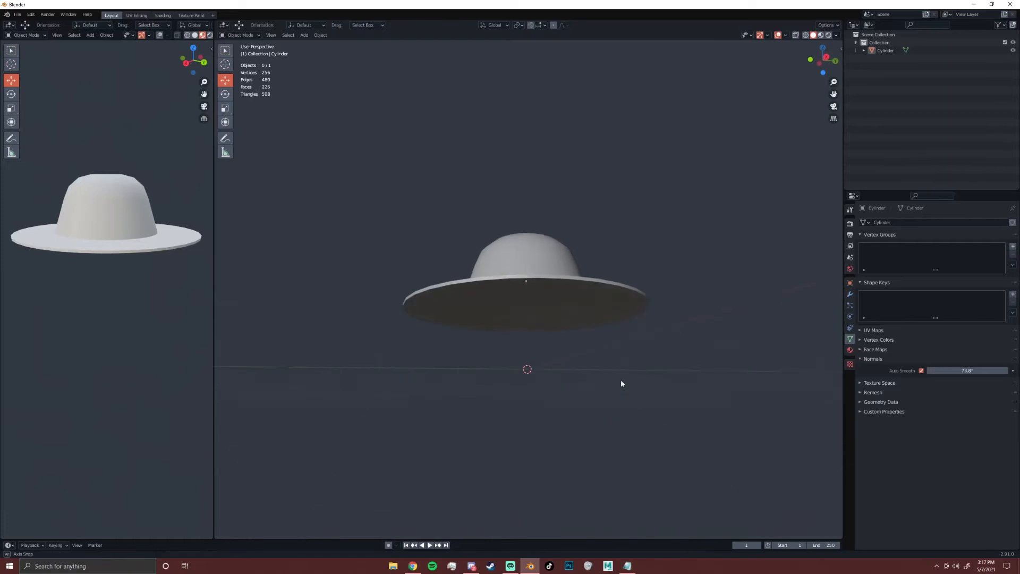
Enter Edit Mode on the hat and mark a seam along the brim's outer edge loop
{"action": "key", "text": "Tab"}
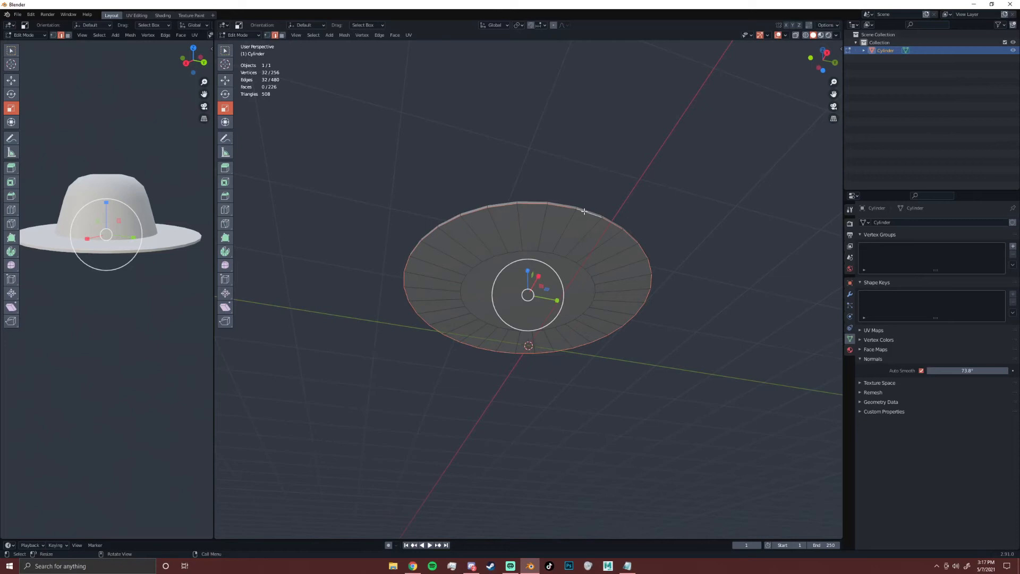
{"action": "mouse_move", "coordinate": [618, 189]}
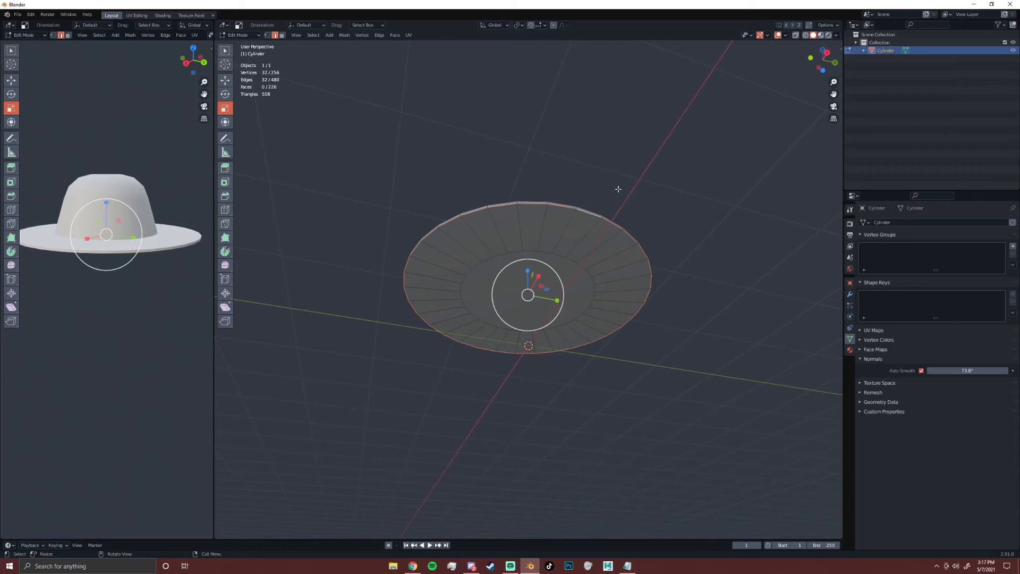
{"action": "mouse_move", "coordinate": [559, 206]}
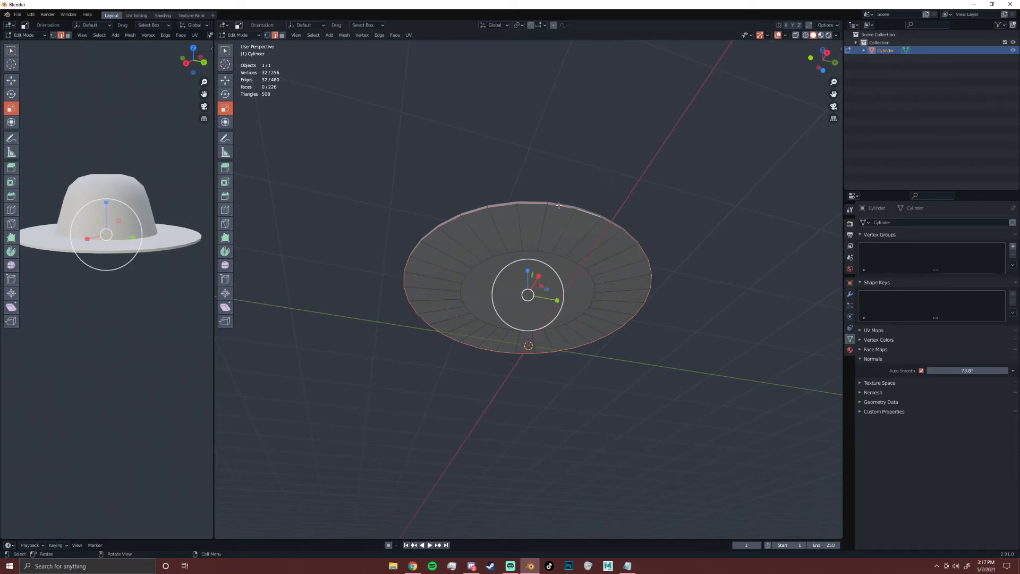
{"action": "right_click", "coordinate": [559, 205]}
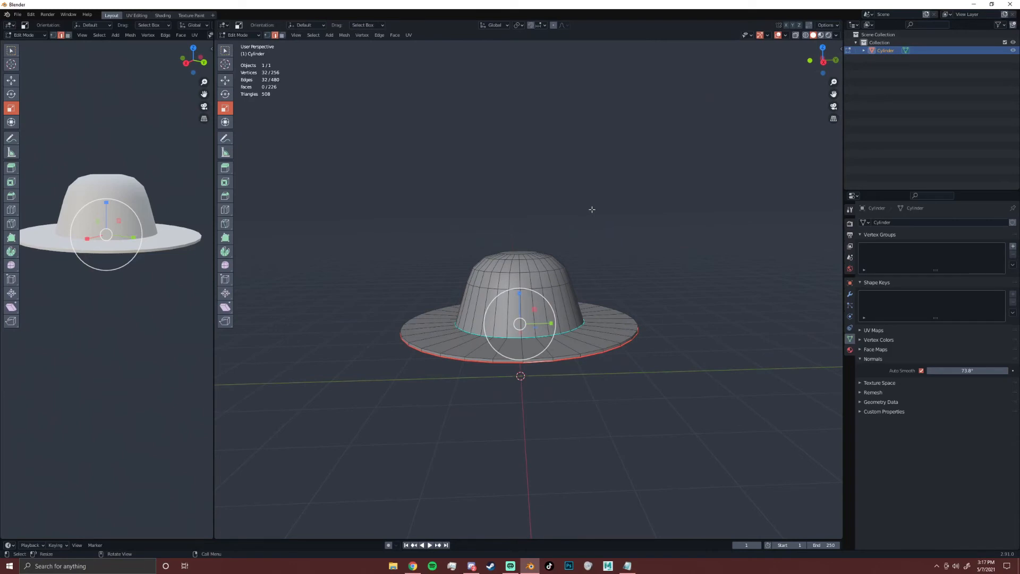
Switch to the UV Editing workspace to view the hat's current UV layout
{"action": "left_click", "coordinate": [615, 222]}
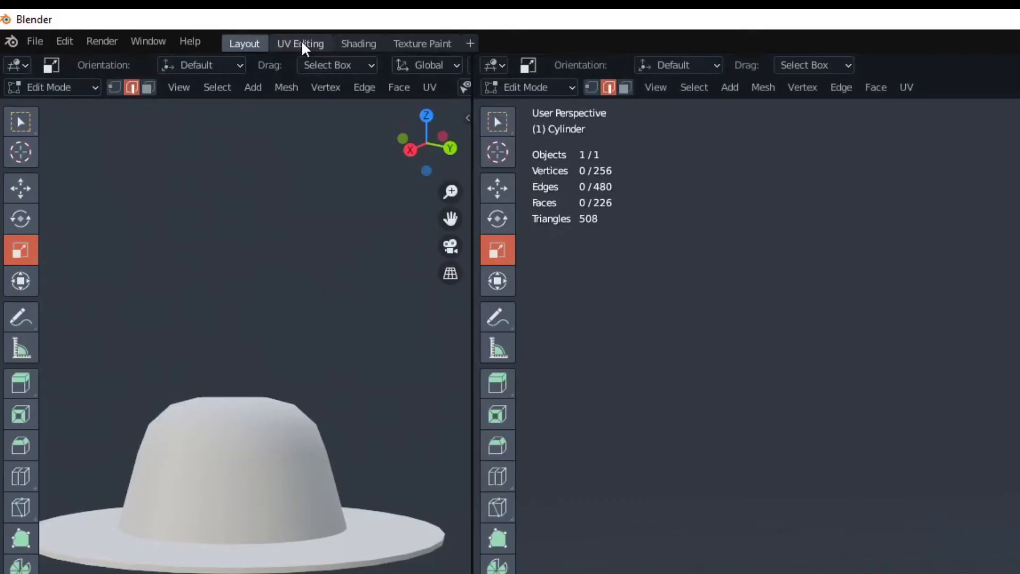
{"action": "left_click", "coordinate": [300, 44]}
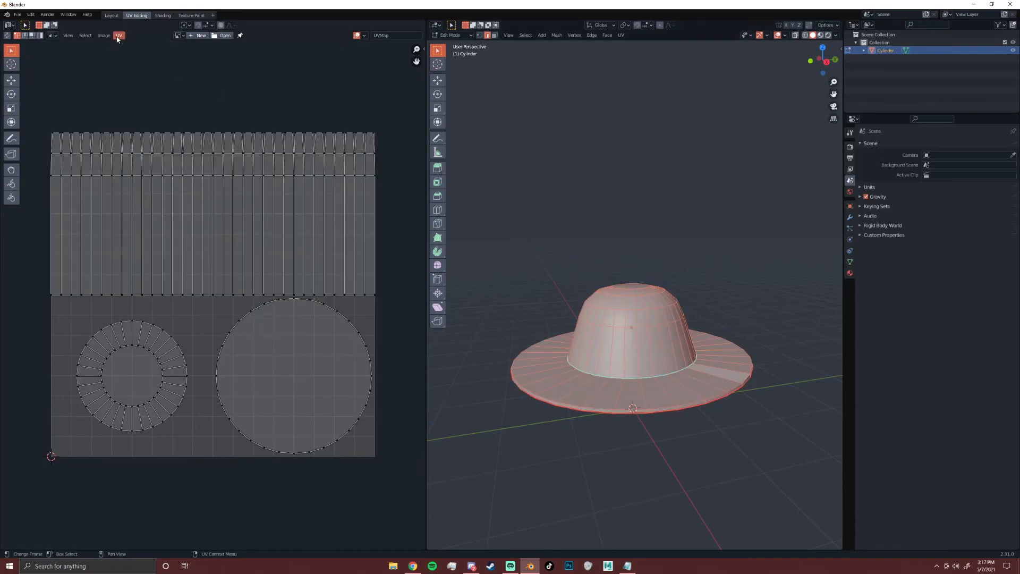
Unwrap the hat from the UV menu, producing two circular UV islands
{"action": "left_click", "coordinate": [119, 35]}
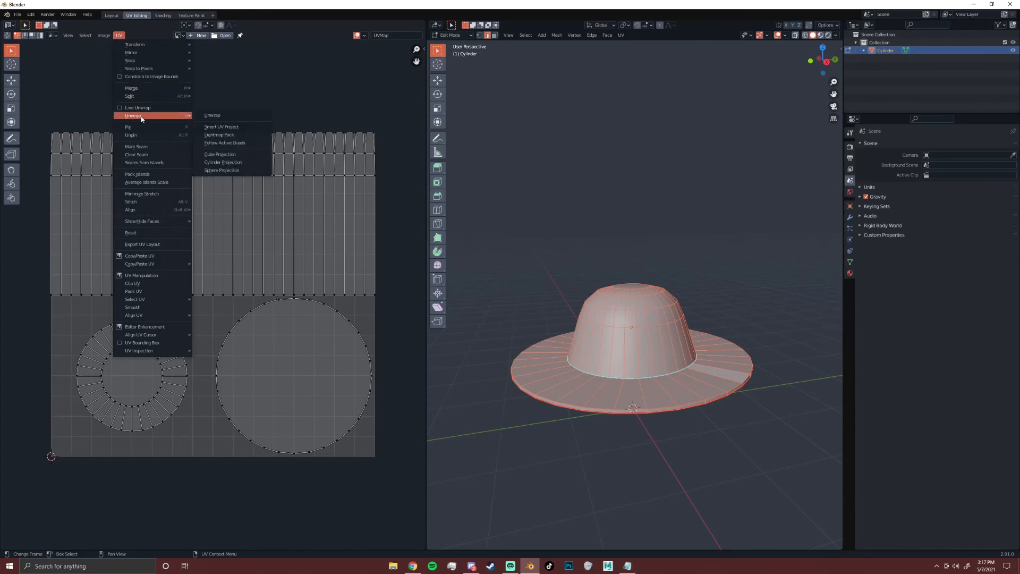
{"action": "left_click", "coordinate": [212, 115]}
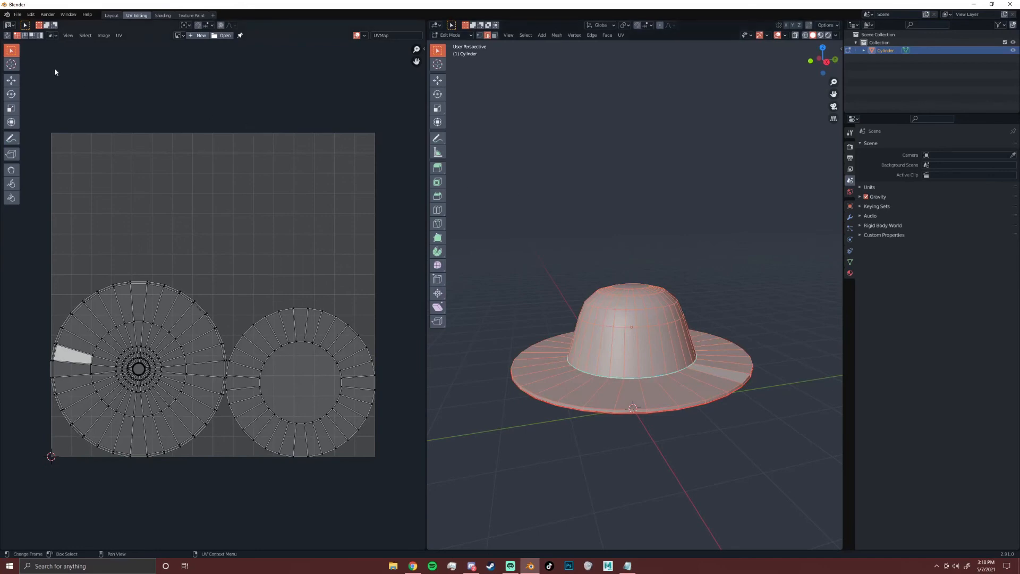
Select the brim underside UV island and move it apart from the other island
{"action": "key", "text": "a"}
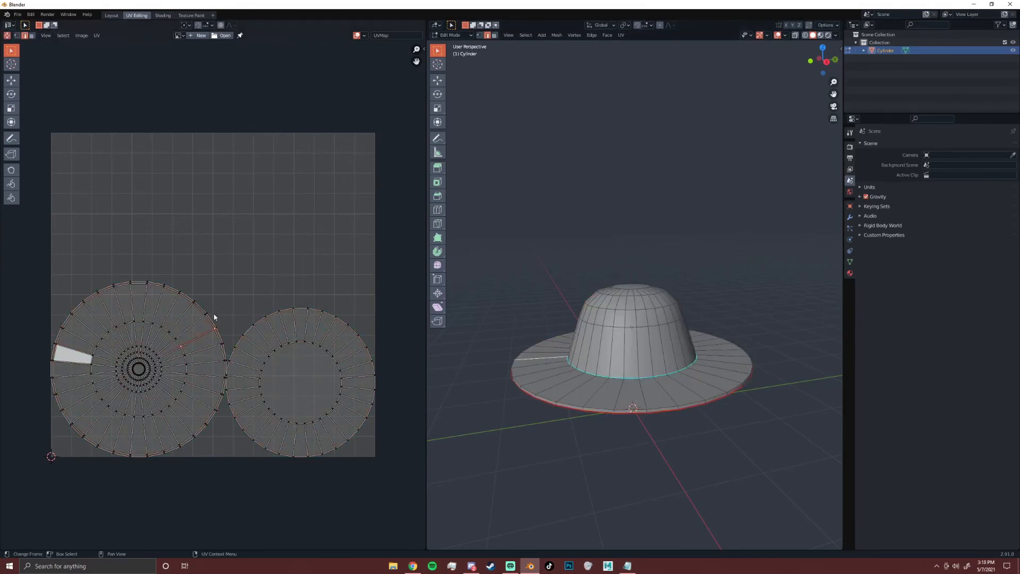
{"action": "left_click", "coordinate": [203, 347]}
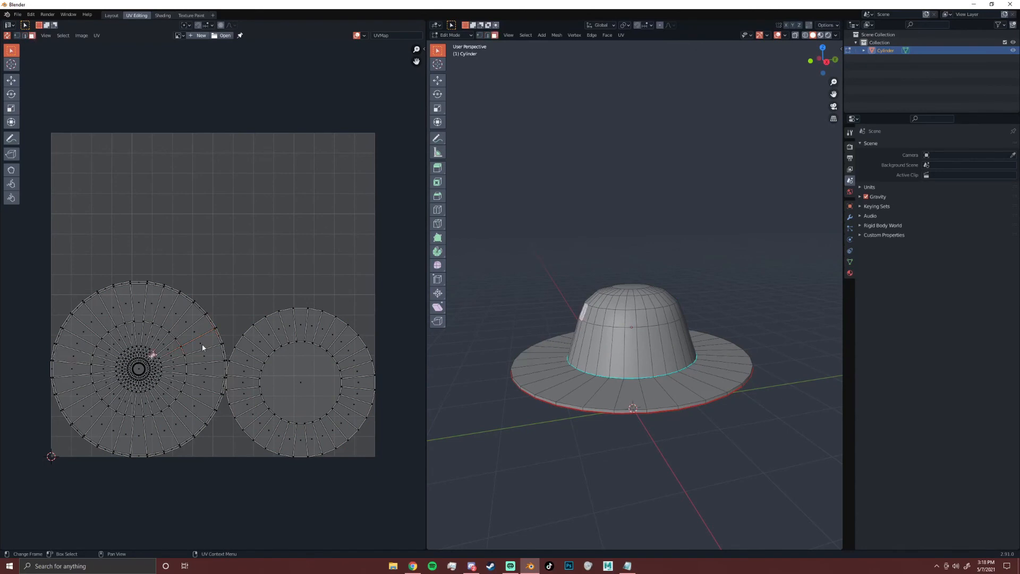
{"action": "left_click", "coordinate": [78, 328]}
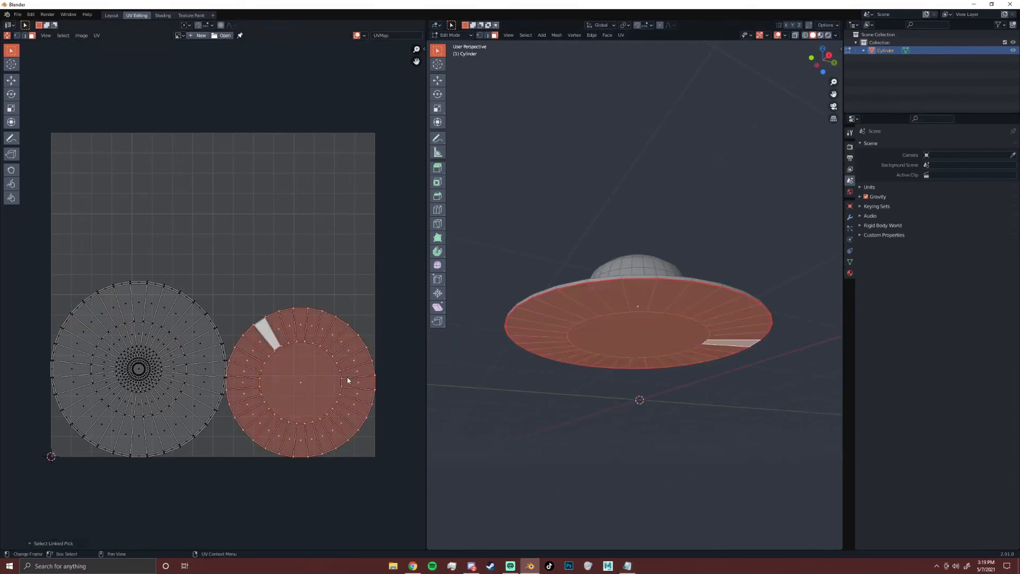
{"action": "key", "text": "s"}
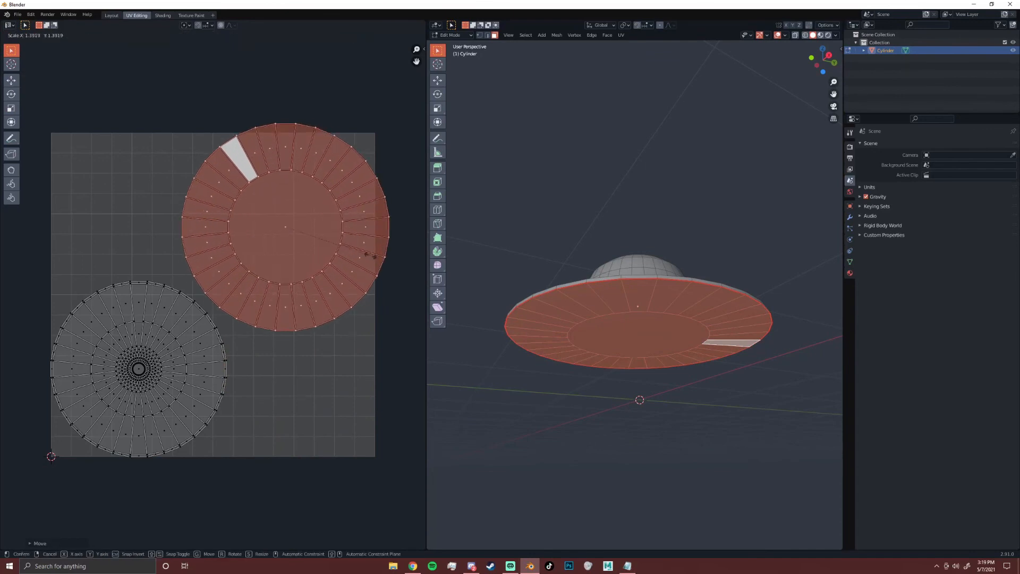